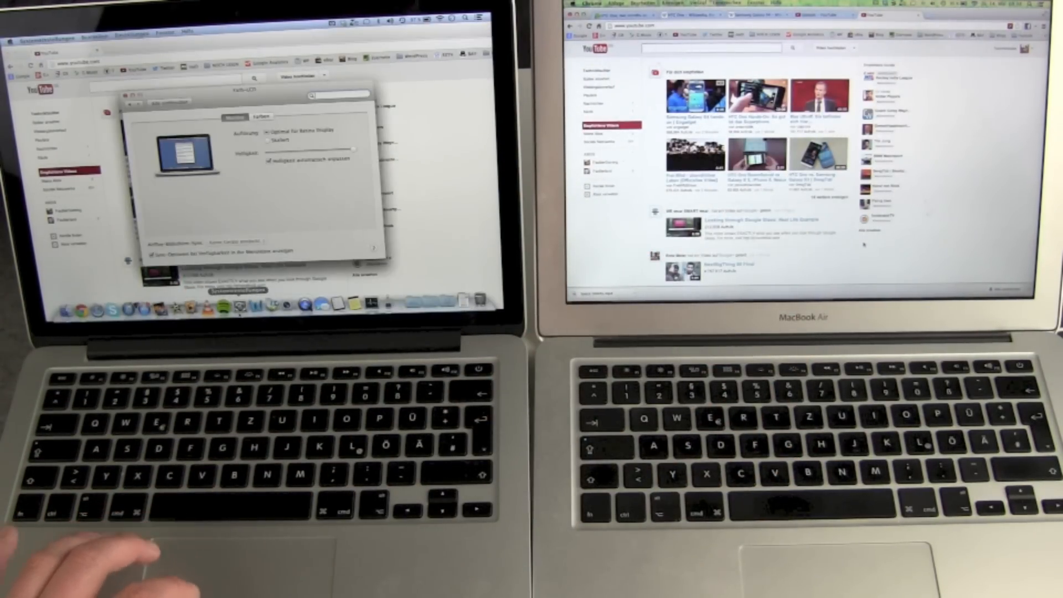
# Switch the built-in Retina display's resolution from the default to Scaled.
pyautogui.click(271, 140)
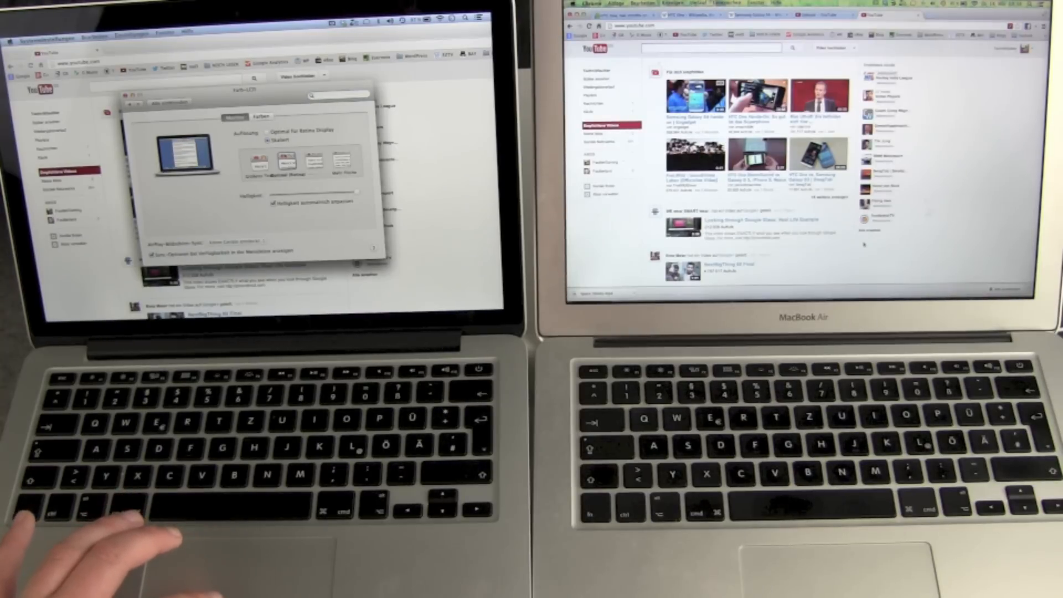